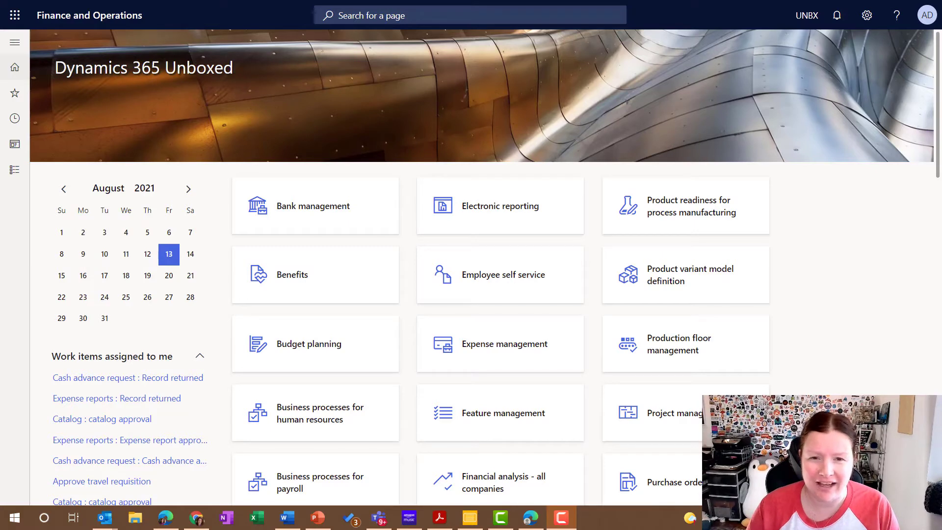
Step: Locate the legal entity, then search 'nu' to reach the Set up number sequences wizard
{"action": "type", "text": "legal ent"}
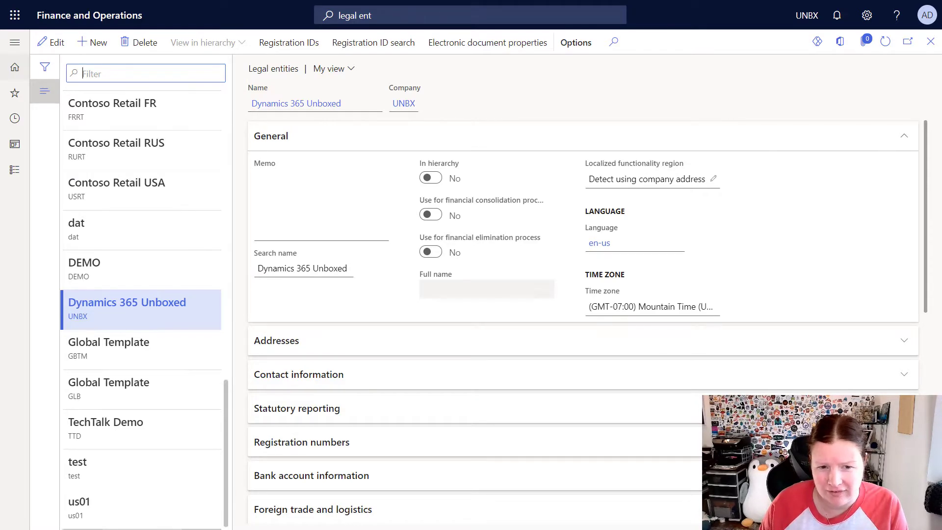
{"action": "scroll", "scroll_direction": "down", "scroll_amount": 3}
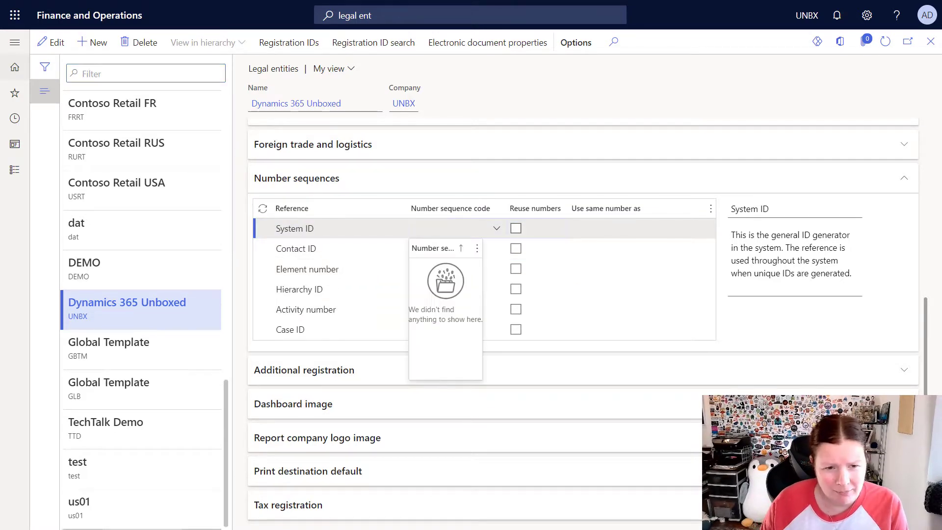
{"action": "left_click", "coordinate": [456, 228]}
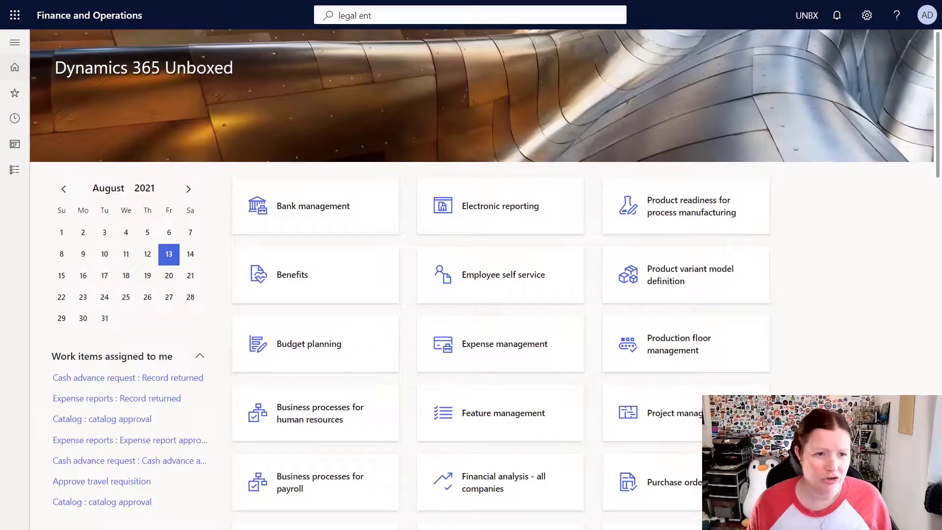
{"action": "type", "text": "number sequ"}
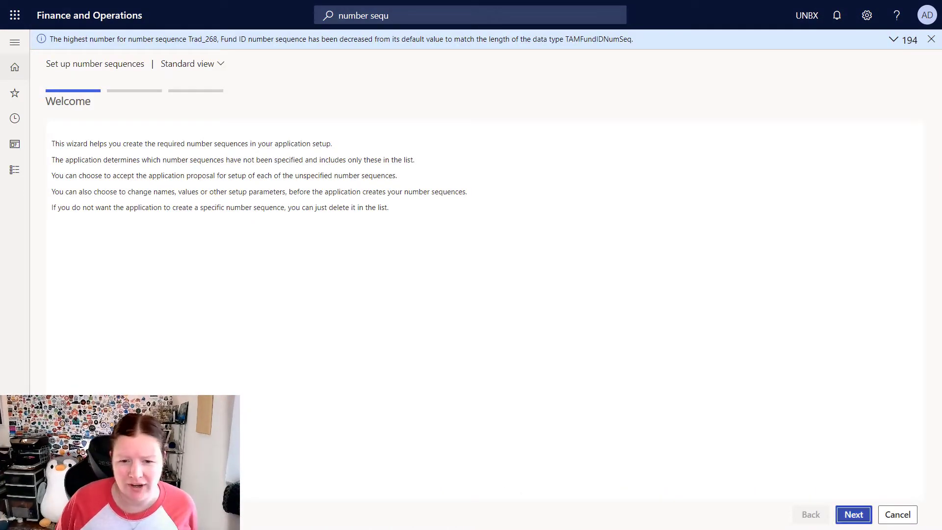
Step: Step through the wizard, review the proposed Vendor account sequence, and finish creating all sequences
{"action": "left_click", "coordinate": [852, 514]}
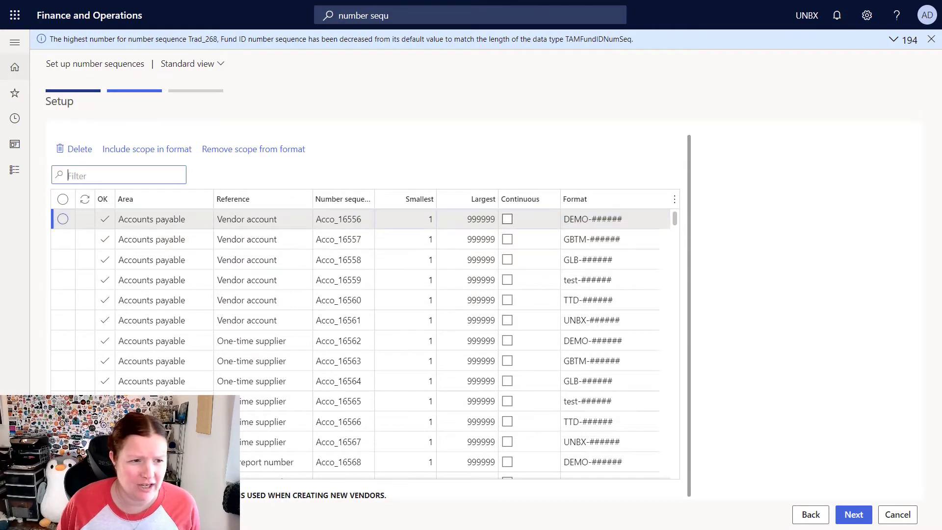
{"action": "left_click", "coordinate": [63, 218]}
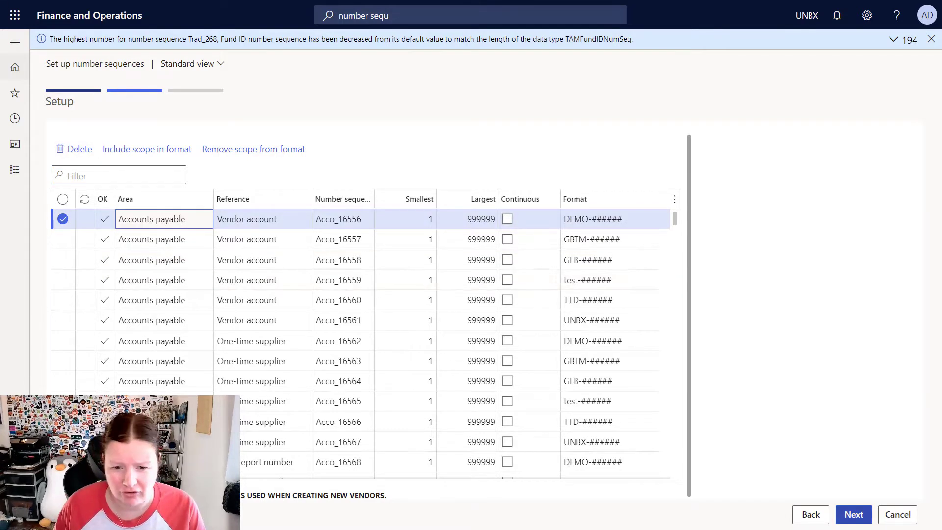
{"action": "left_click", "coordinate": [852, 514]}
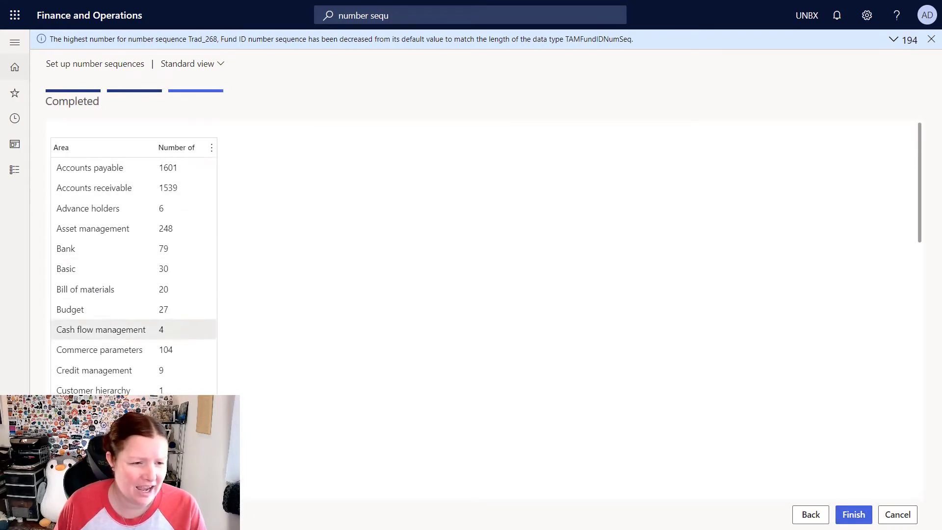
{"action": "scroll", "scroll_direction": "down", "scroll_amount": 3}
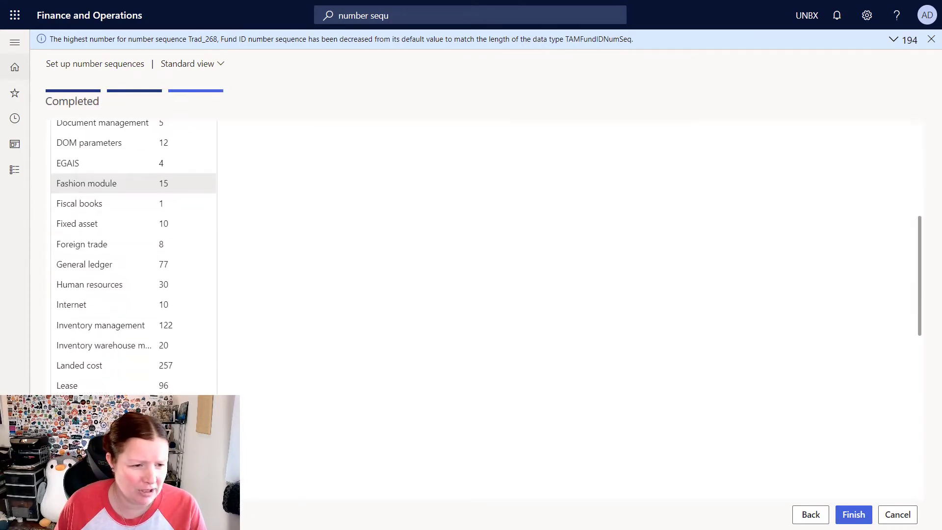
{"action": "scroll", "scroll_direction": "down", "scroll_amount": 3}
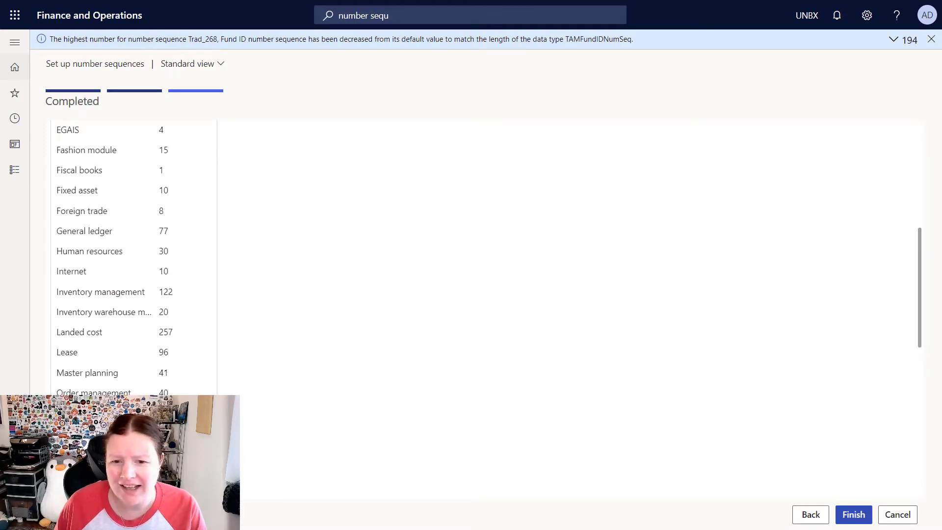
{"action": "left_click", "coordinate": [853, 514]}
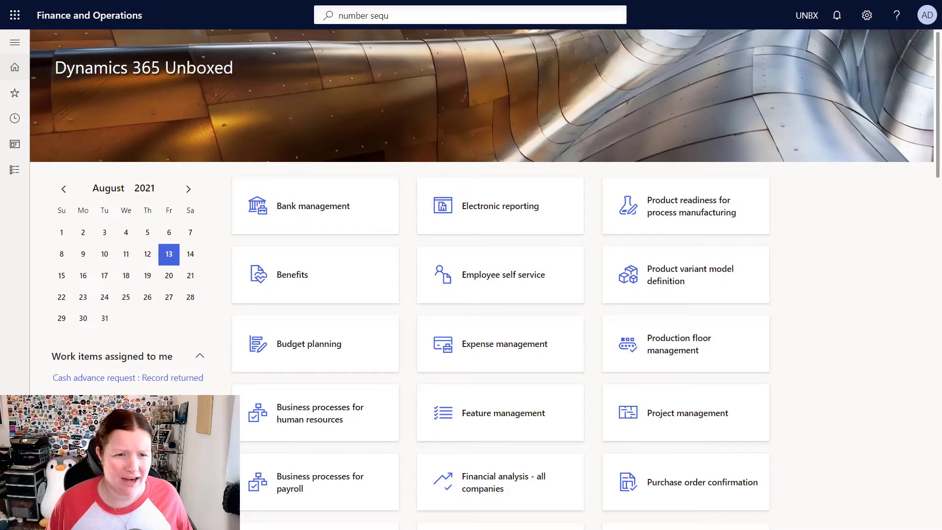
{"action": "type", "text": "legal e"}
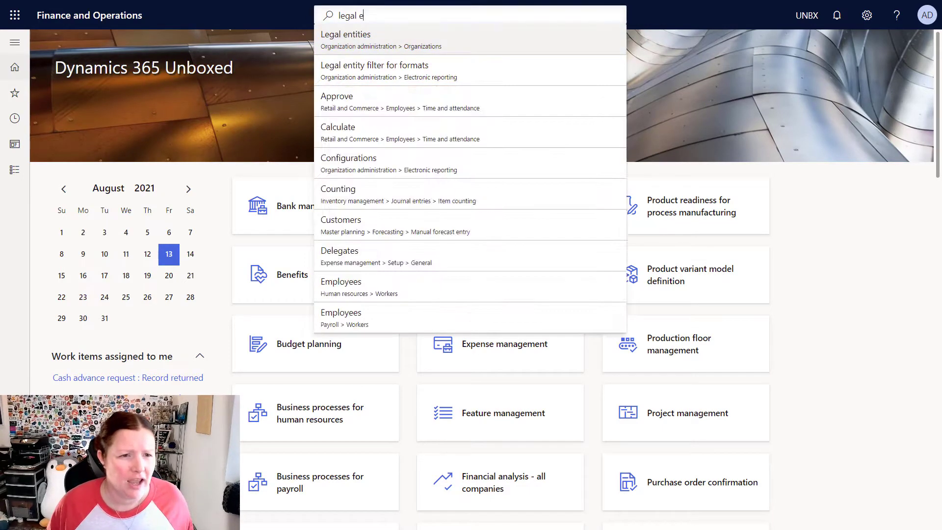
{"action": "left_click", "coordinate": [345, 34]}
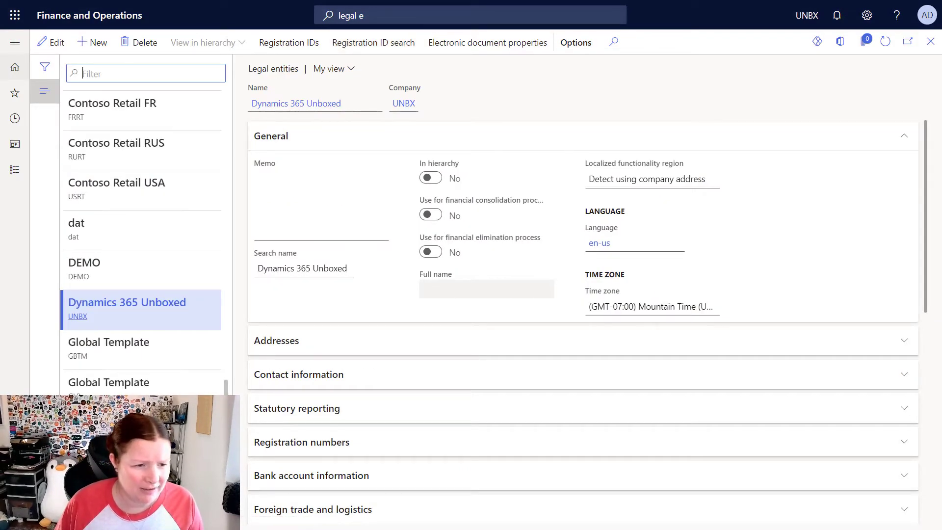
{"action": "left_click", "coordinate": [296, 299]}
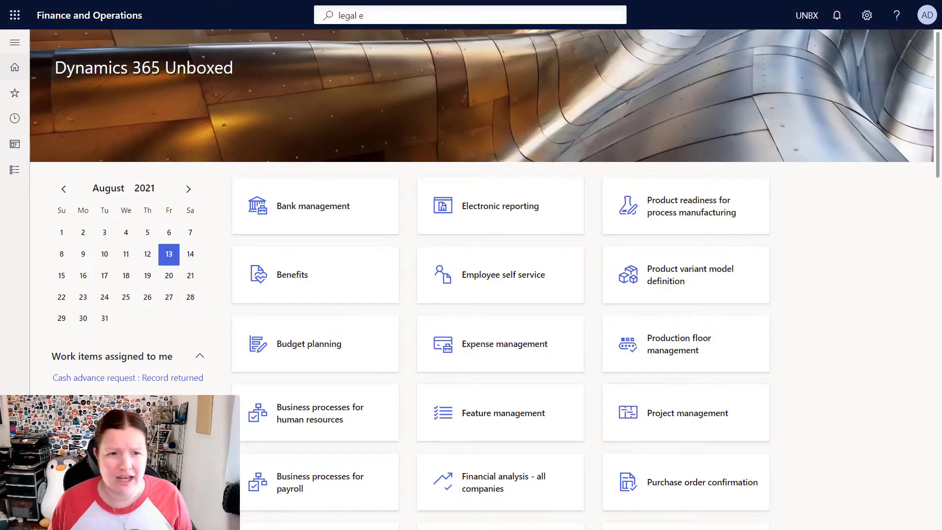
{"action": "left_click", "coordinate": [469, 15]}
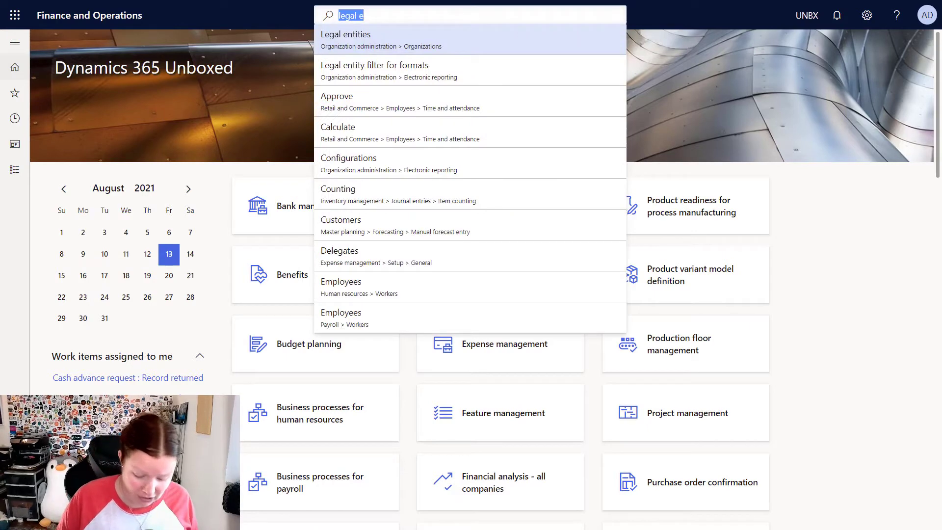
Step: Search 'acc' for Accounts payable parameters and show its Number sequences assignments
{"action": "type", "text": "acc pay"}
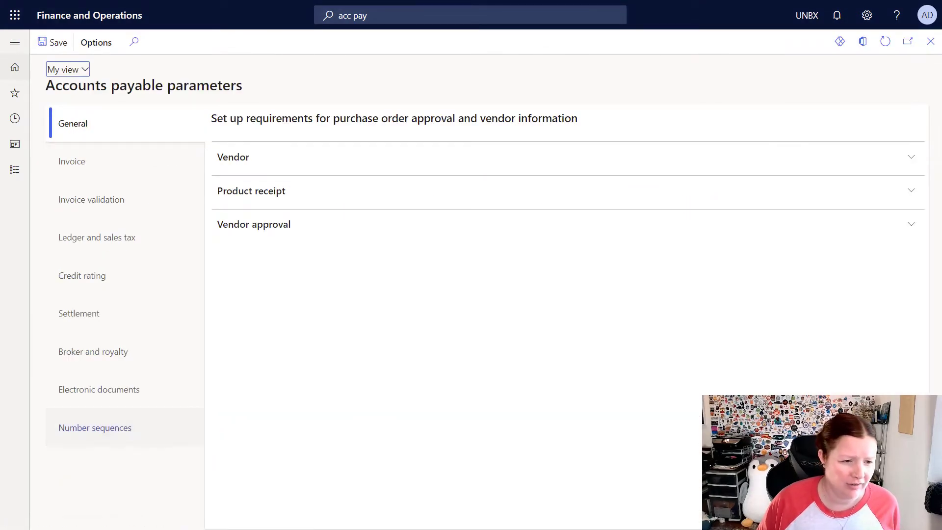
{"action": "left_click", "coordinate": [94, 427]}
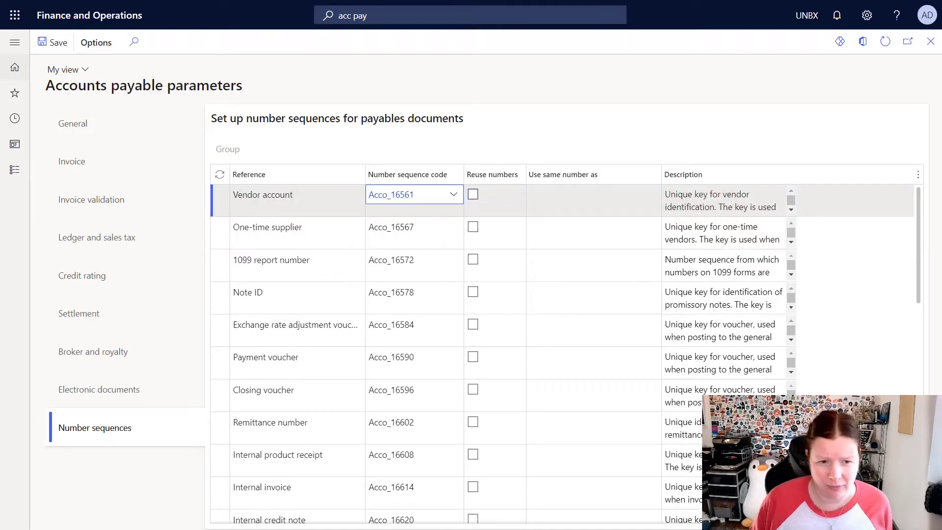
Step: Rename Acco_16561 to Unboxed Vendor Account Number with constant V and alphanumeric ########
{"action": "left_click", "coordinate": [407, 194]}
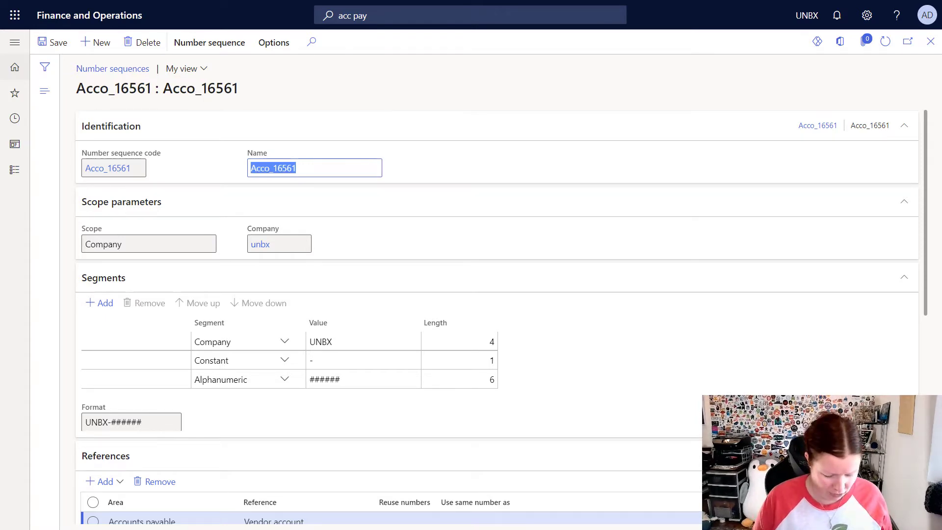
{"action": "type", "text": "Unboxed Vendor Account Number"}
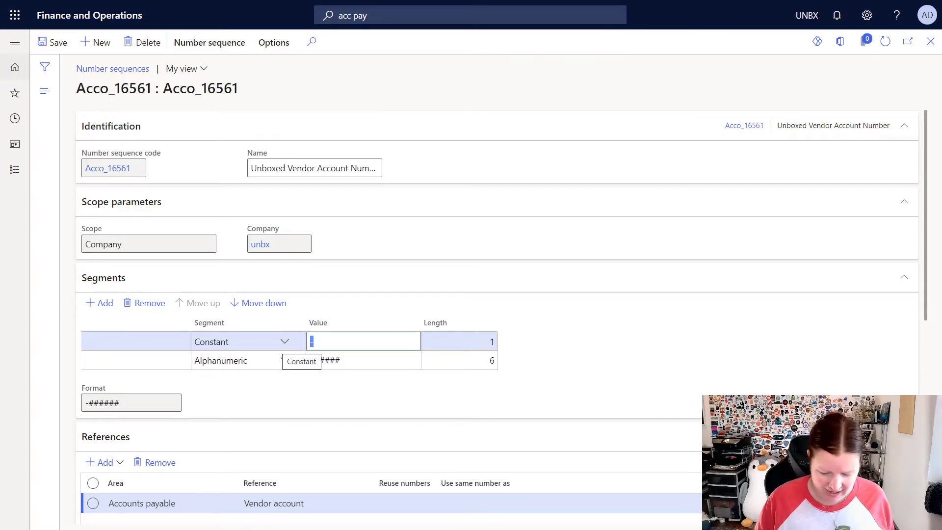
{"action": "type", "text": "V"}
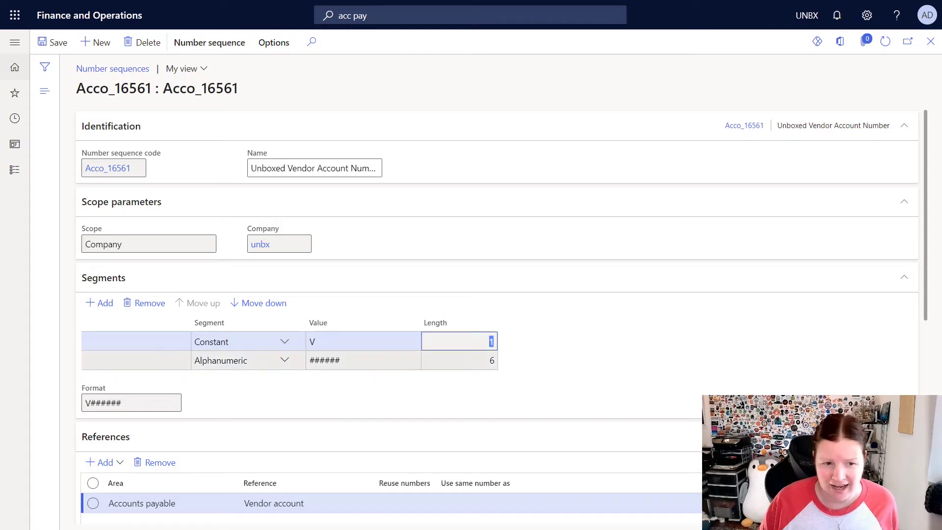
{"action": "left_click", "coordinate": [363, 360]}
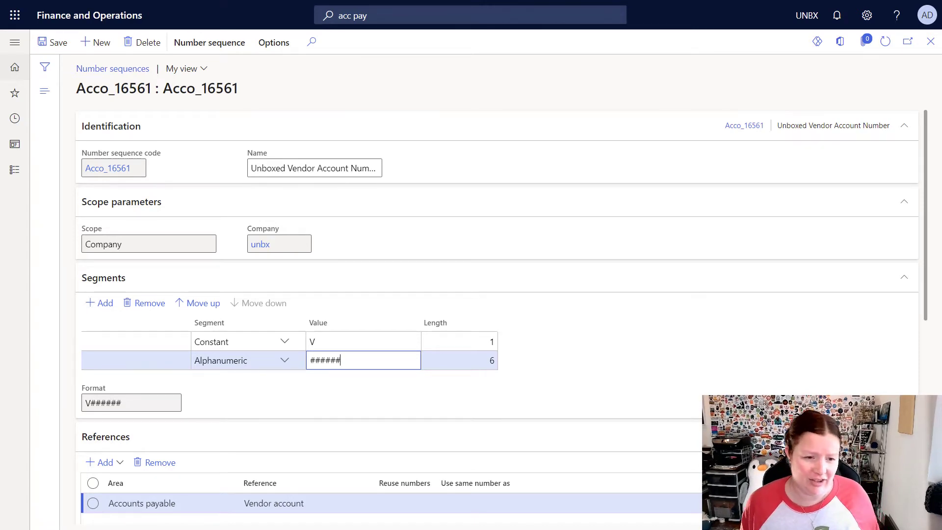
{"action": "type", "text": "##"}
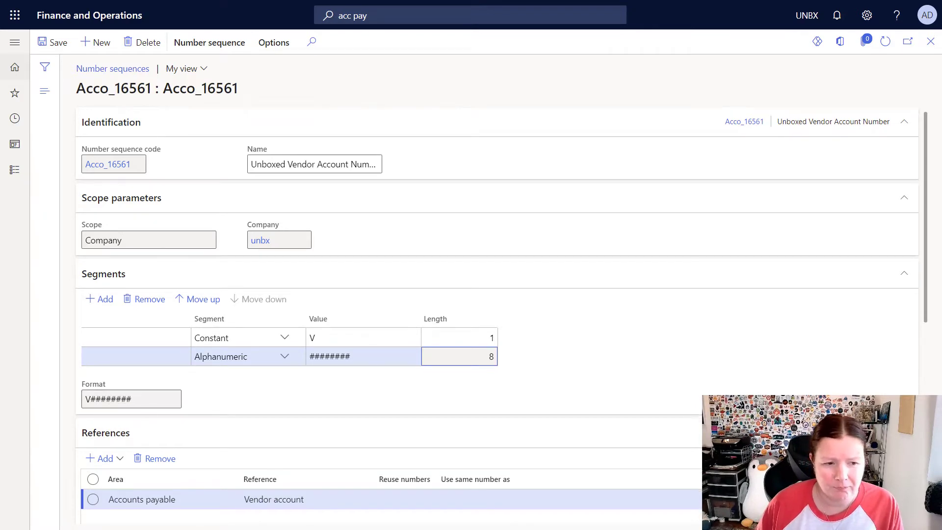
Step: Raise the vendor sequence's largest number to eight digits and adjust the next value
{"action": "scroll", "scroll_direction": "down", "scroll_amount": 3}
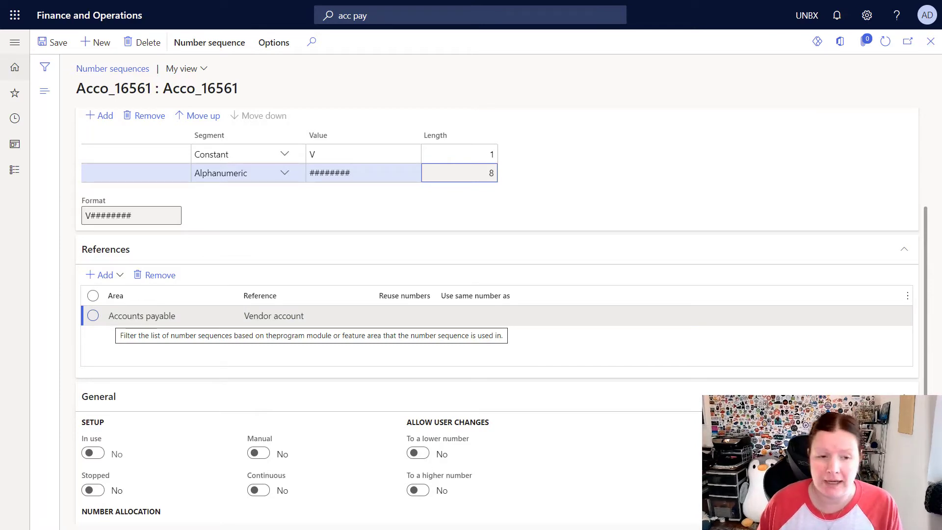
{"action": "scroll", "scroll_direction": "down", "scroll_amount": 3}
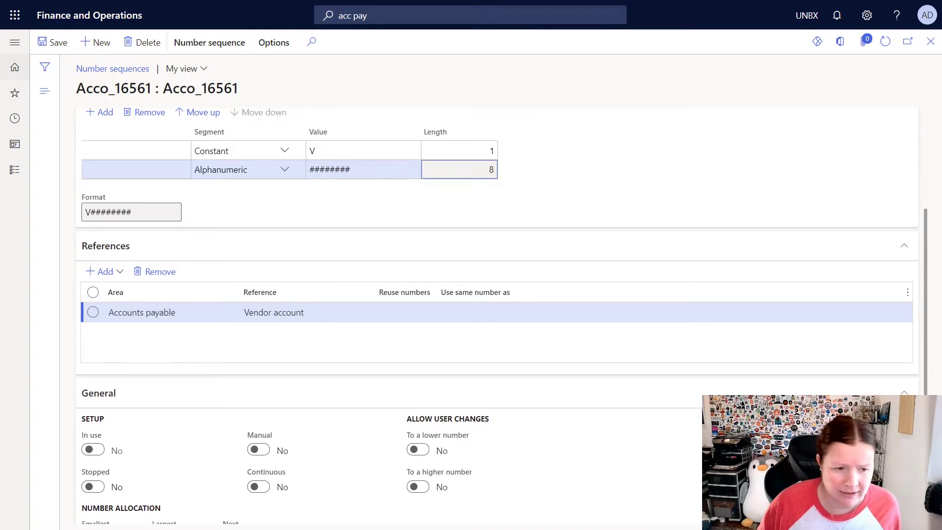
{"action": "scroll", "scroll_direction": "down", "scroll_amount": 3}
{"action": "type", "text": "999999"}
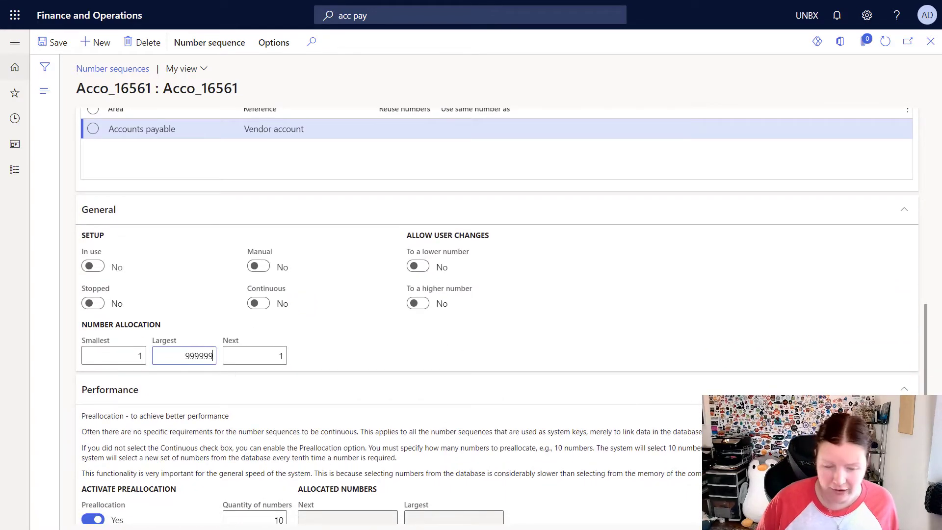
{"action": "left_click", "coordinate": [254, 356]}
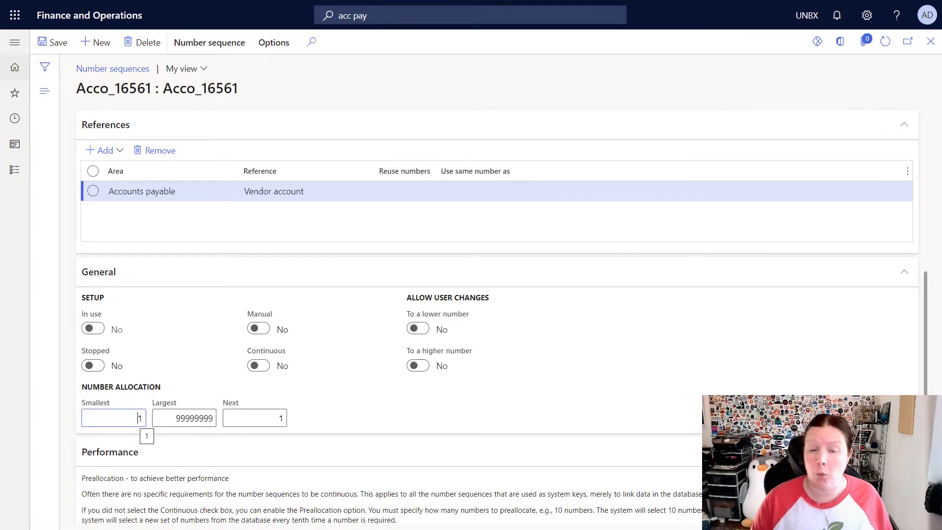
{"action": "scroll", "scroll_direction": "down", "scroll_amount": 3}
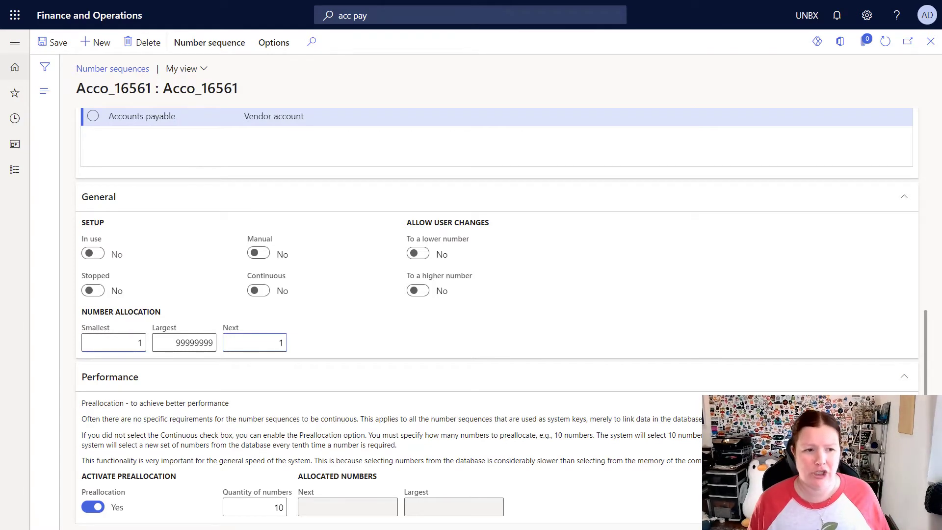
{"action": "left_click", "coordinate": [254, 343]}
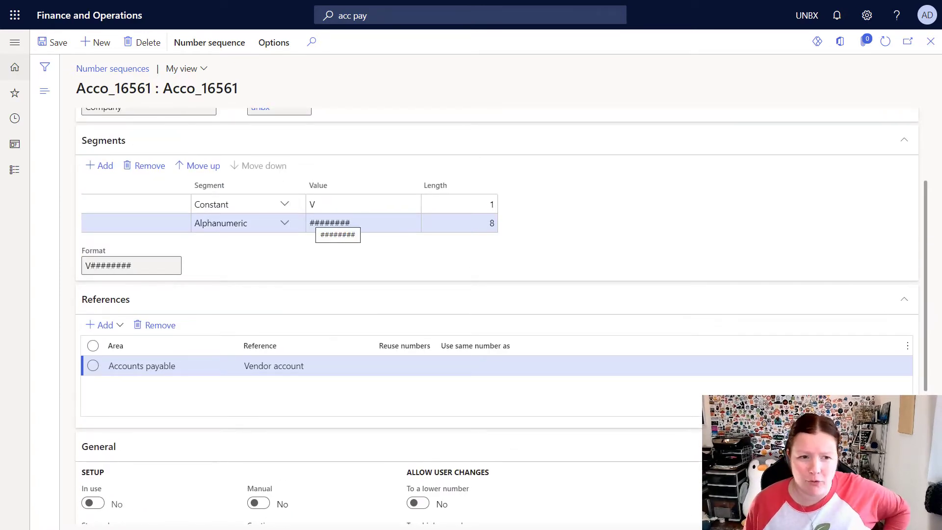
Step: Review allocation: no continuous numbering, preallocation of 10 numbers
{"action": "scroll", "scroll_direction": "down", "scroll_amount": 3}
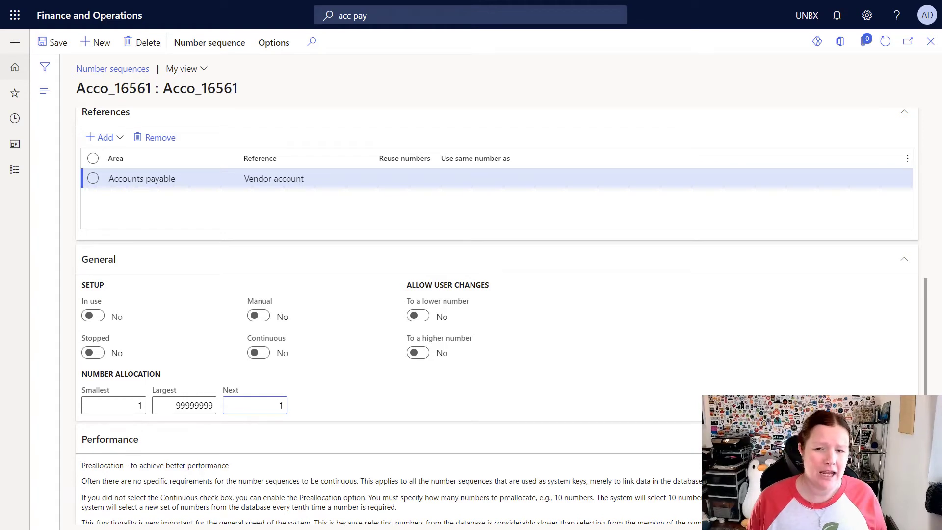
{"action": "left_click", "coordinate": [254, 404]}
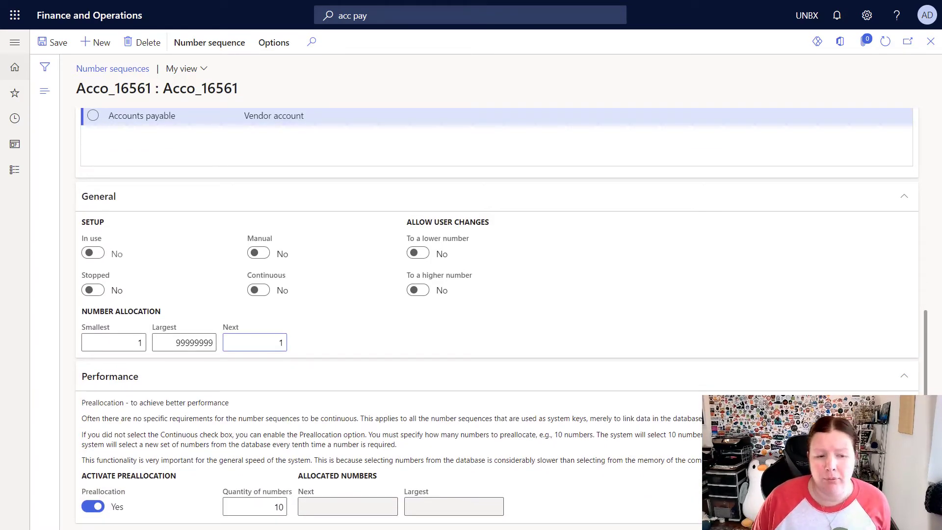
{"action": "left_click", "coordinate": [254, 341]}
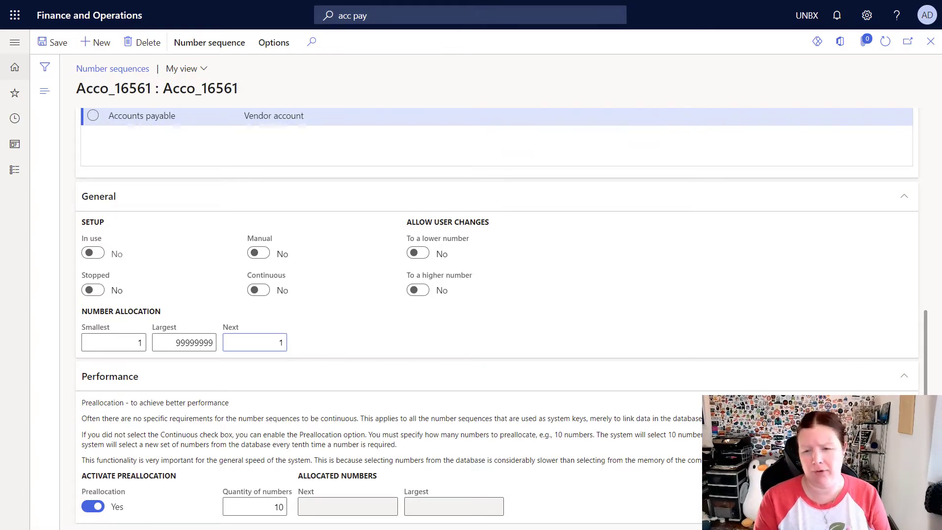
{"action": "left_click", "coordinate": [254, 341]}
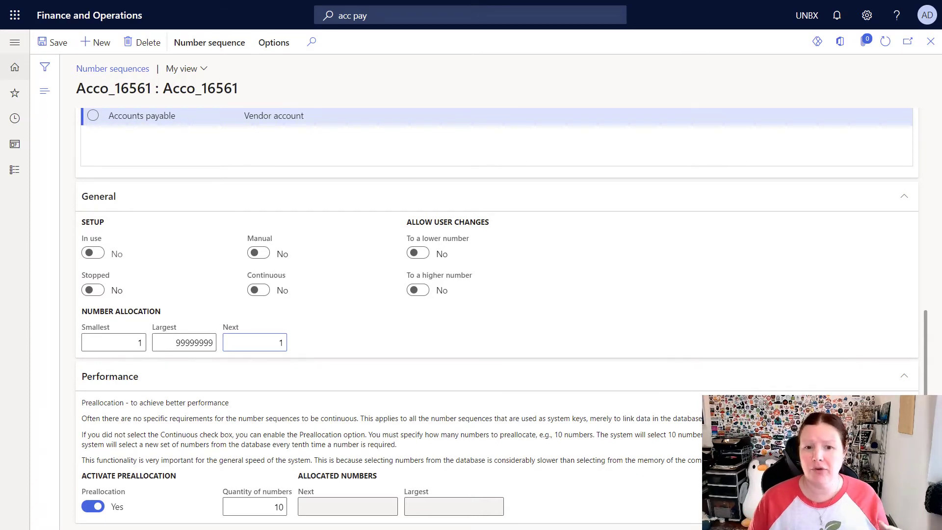
{"action": "left_click", "coordinate": [254, 342]}
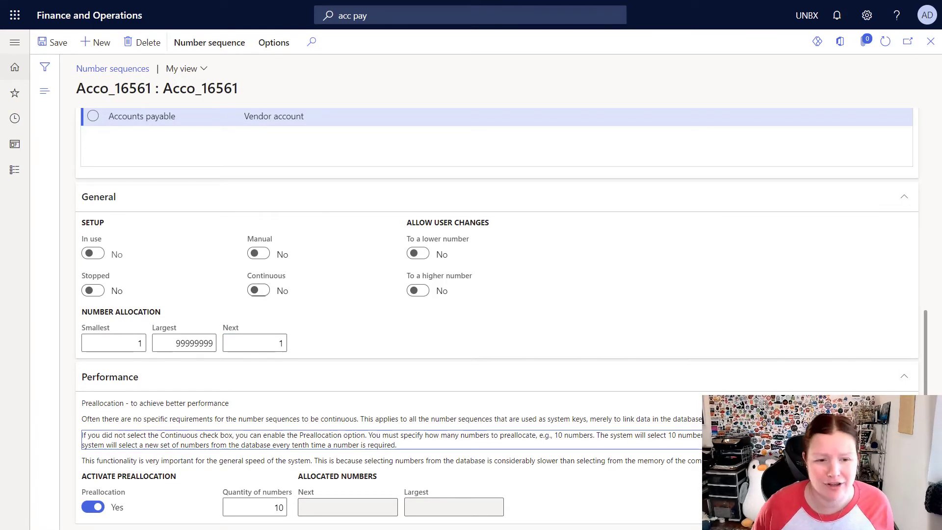
{"action": "left_click", "coordinate": [254, 506]}
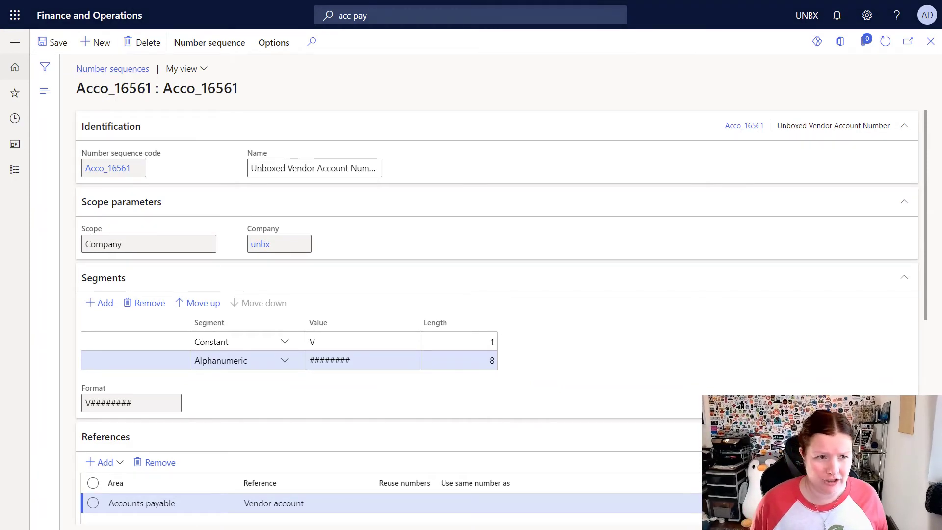
Step: Create number sequence code GLJVoucher named General Ledger Journal Voucher
{"action": "left_click", "coordinate": [95, 42]}
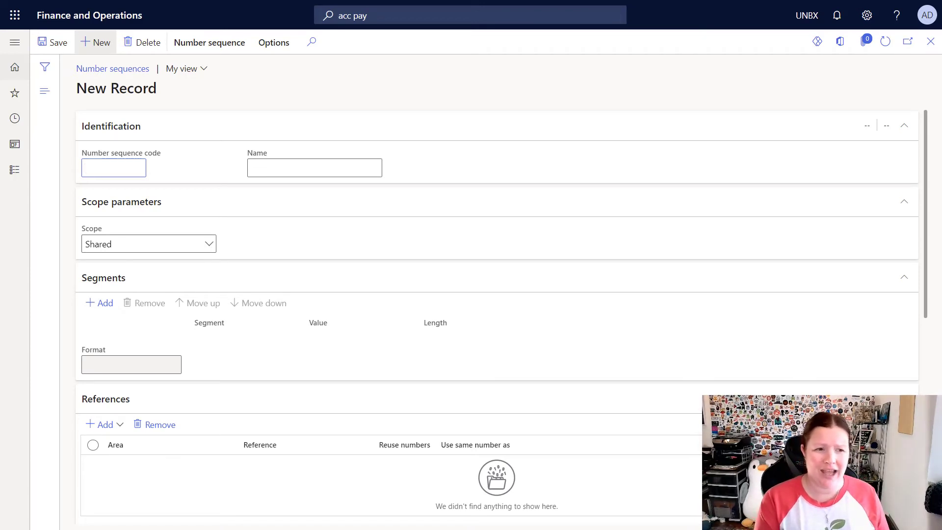
{"action": "left_click", "coordinate": [113, 166]}
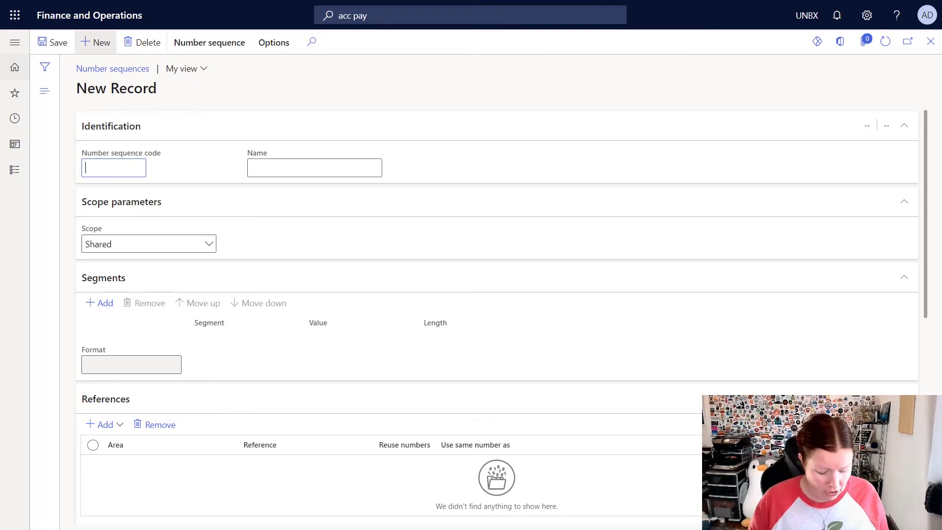
{"action": "type", "text": "G"}
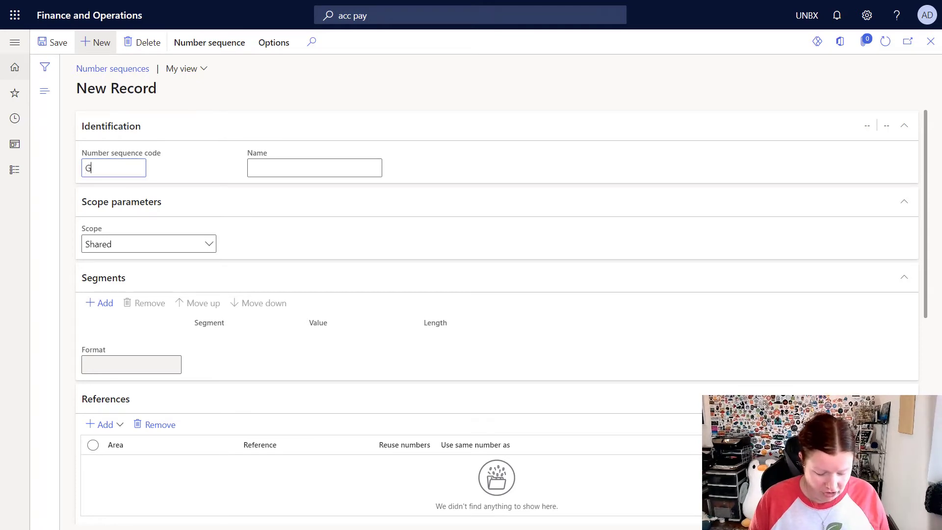
{"action": "type", "text": "GLJVoucher"}
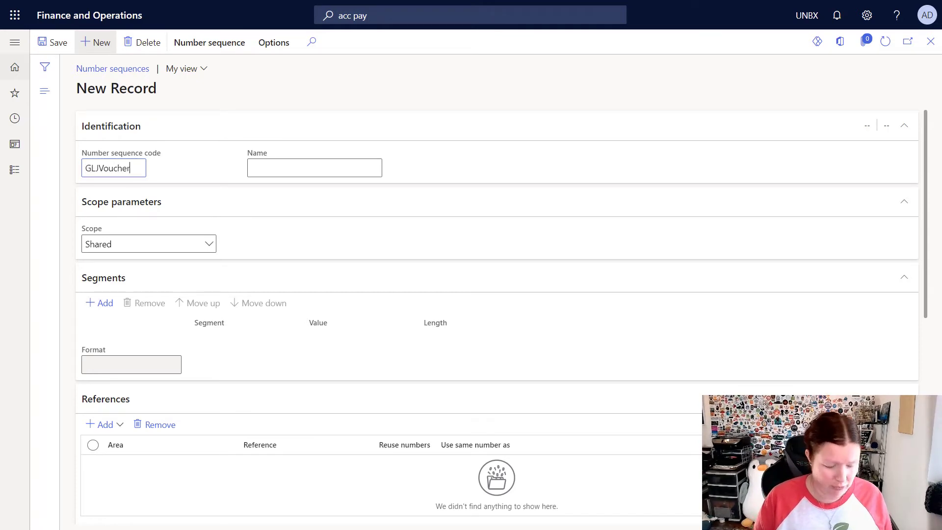
{"action": "type", "text": "General"}
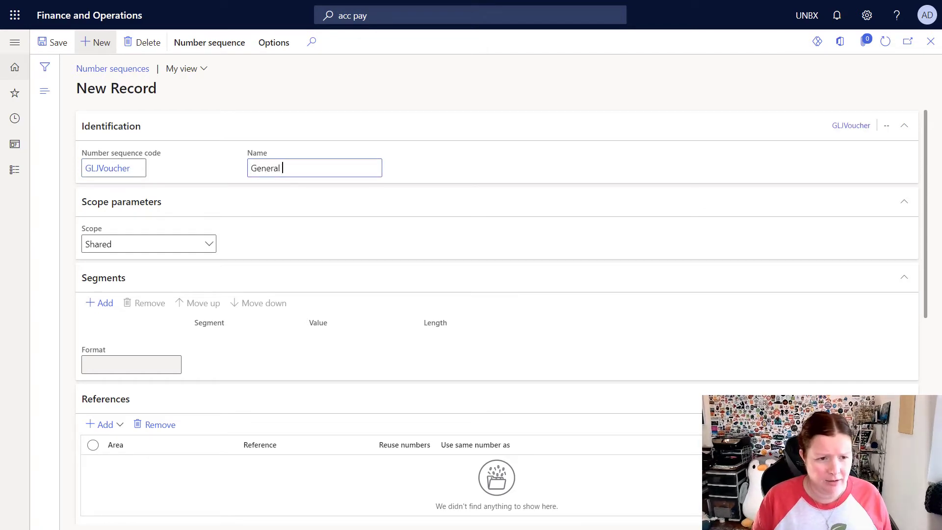
{"action": "type", "text": "Ledgr"}
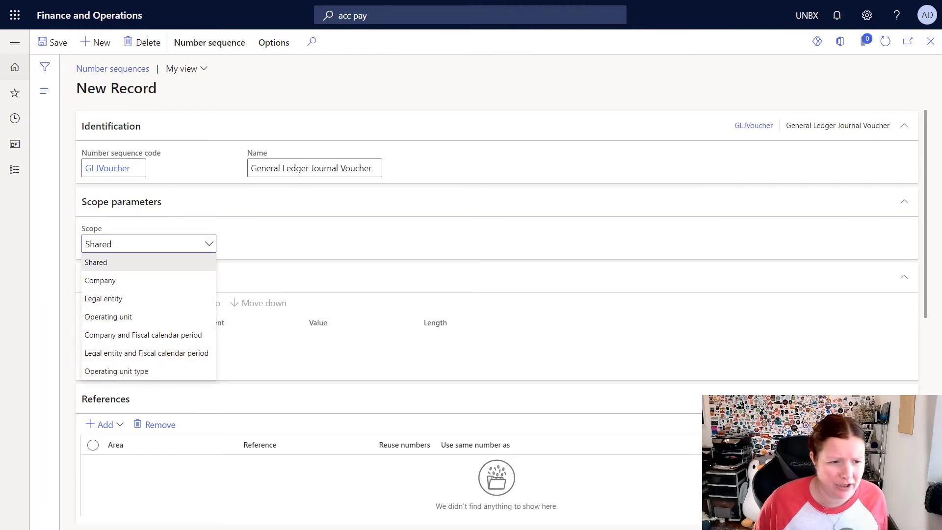
{"action": "mouse_move", "coordinate": [146, 352]}
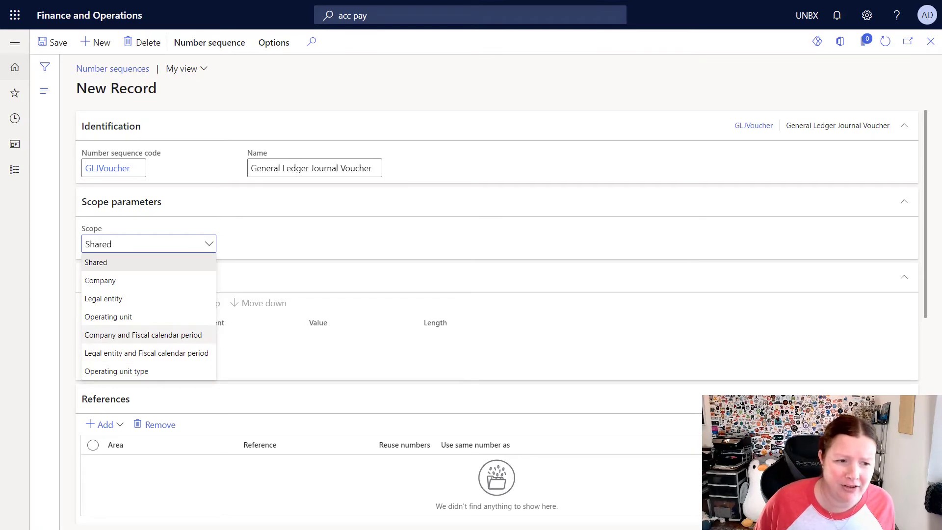
Step: Scope by Company and Fiscal calendar period: company UNBX, calendar Fiscal, year 2021, period Opening
{"action": "left_click", "coordinate": [143, 335]}
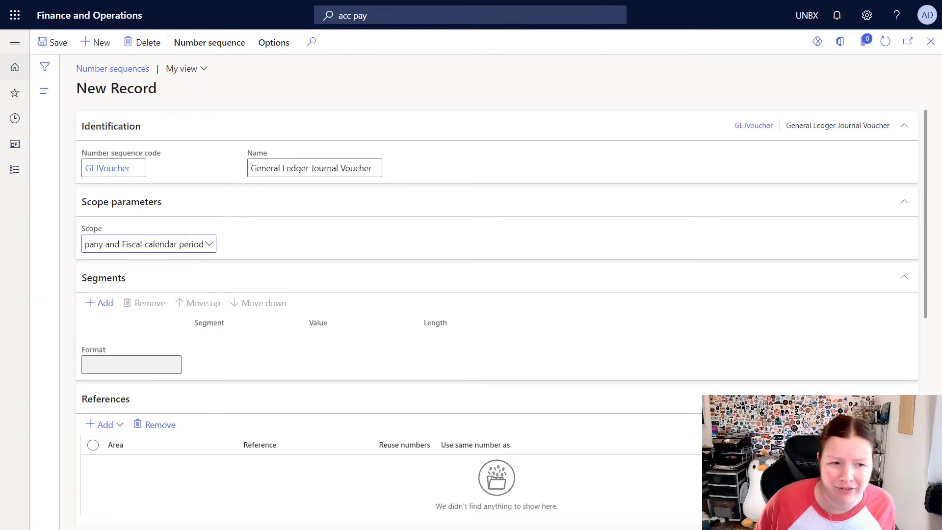
{"action": "left_click", "coordinate": [148, 244]}
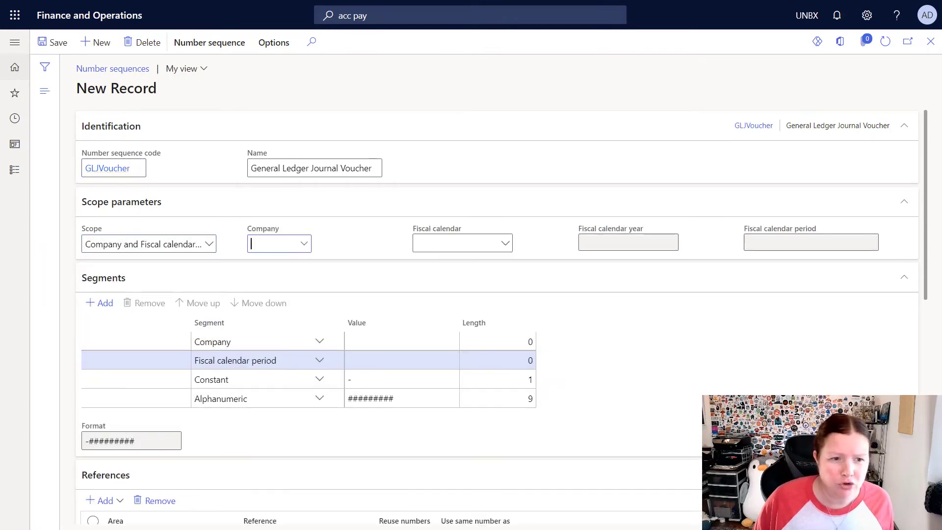
{"action": "type", "text": "UNBX"}
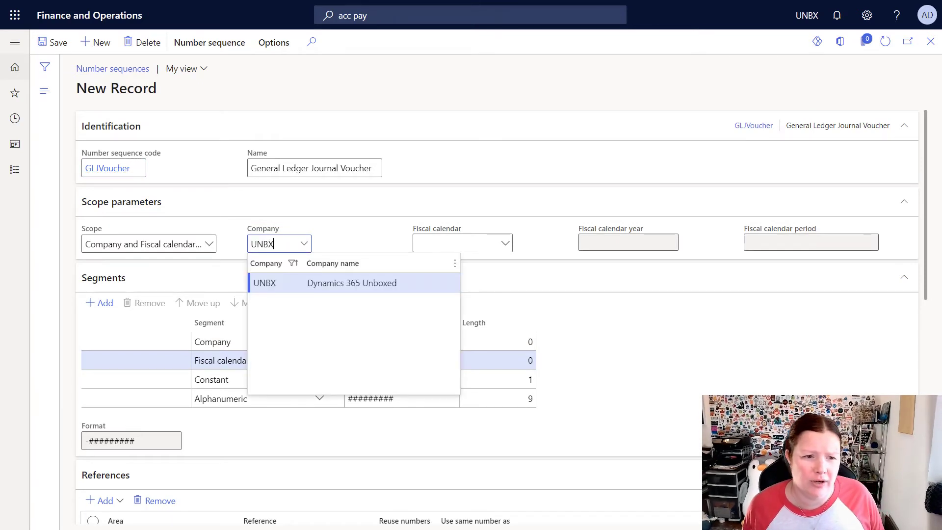
{"action": "left_click", "coordinate": [264, 283]}
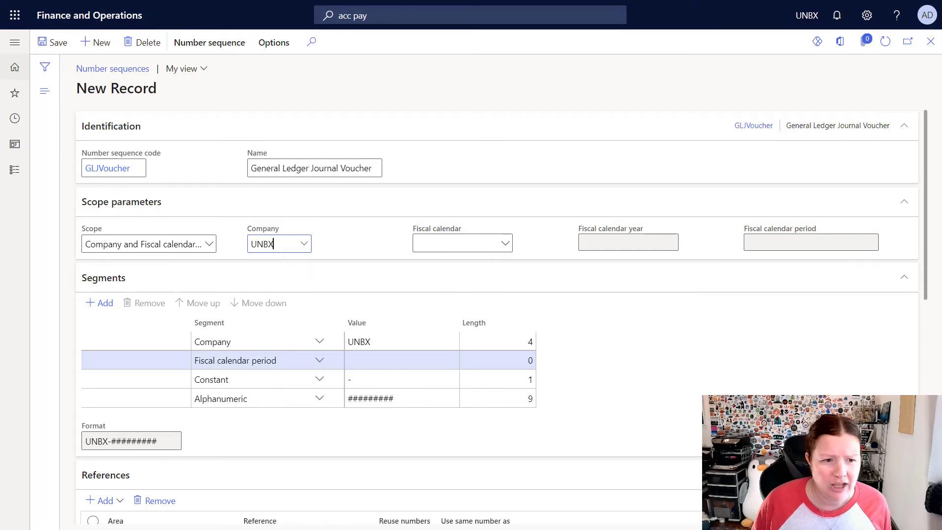
{"action": "left_click", "coordinate": [462, 242]}
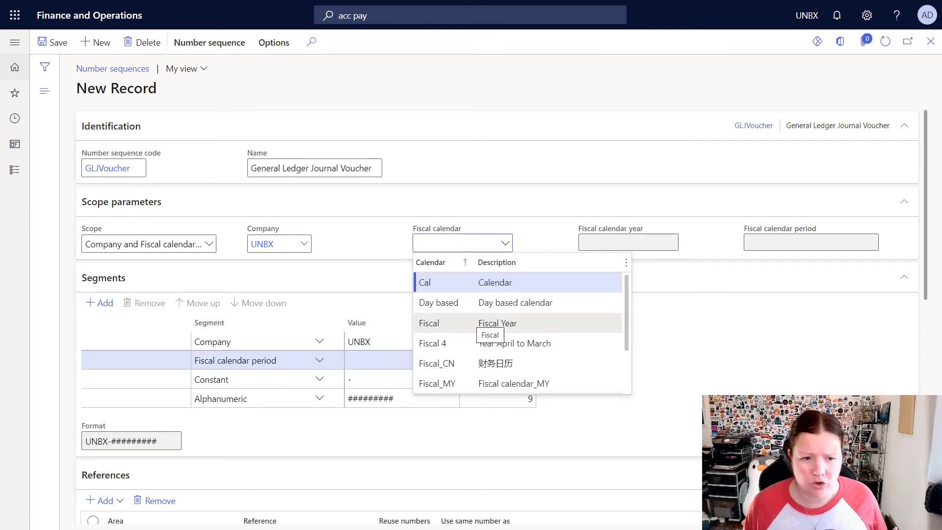
{"action": "left_click", "coordinate": [429, 323]}
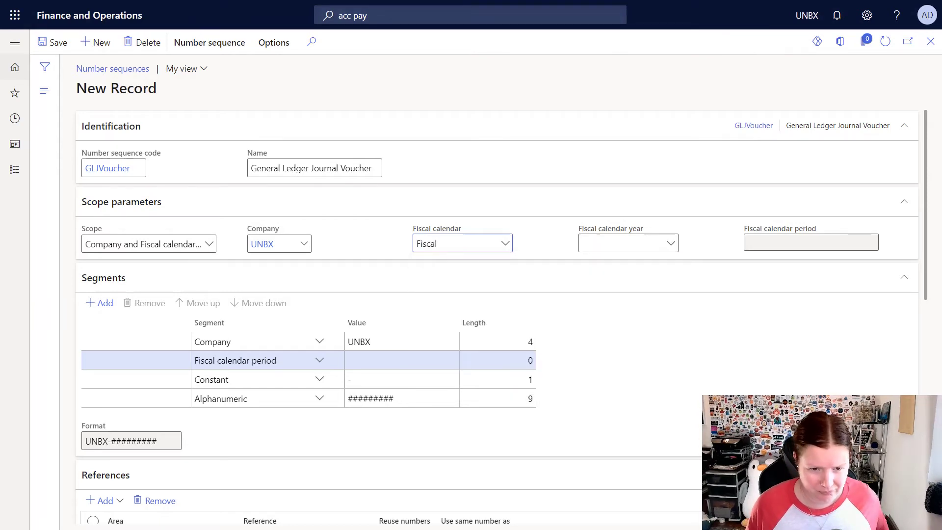
{"action": "type", "text": "Open"}
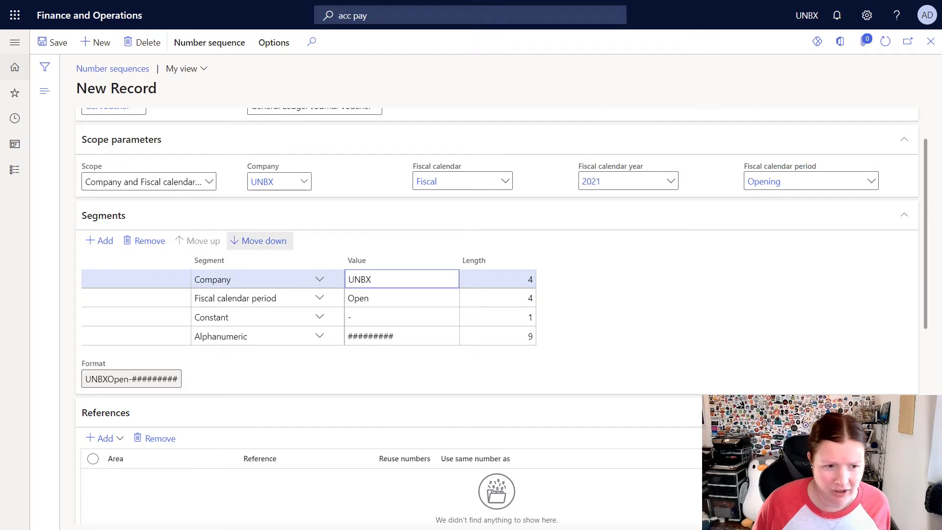
Step: Remove the Company segment and add constant V so the format reads Open-V#########
{"action": "left_click", "coordinate": [258, 240]}
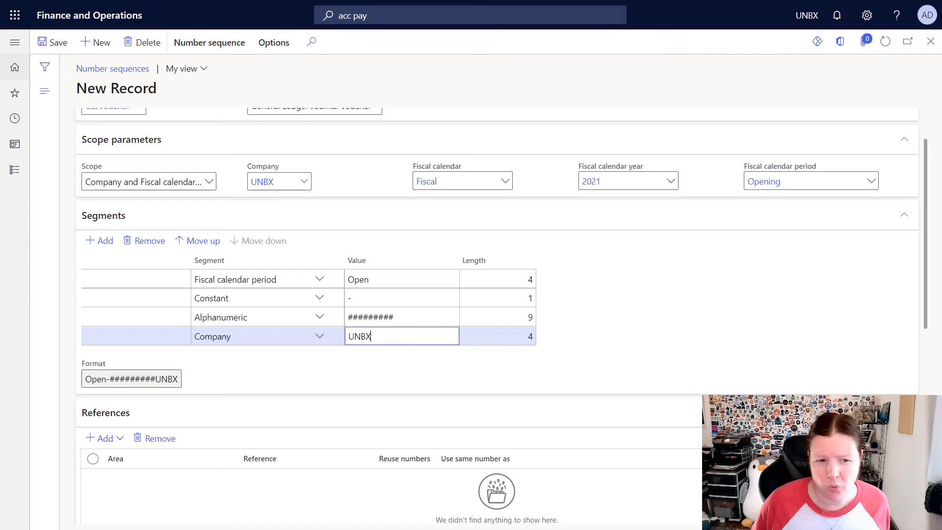
{"action": "left_click", "coordinate": [149, 240]}
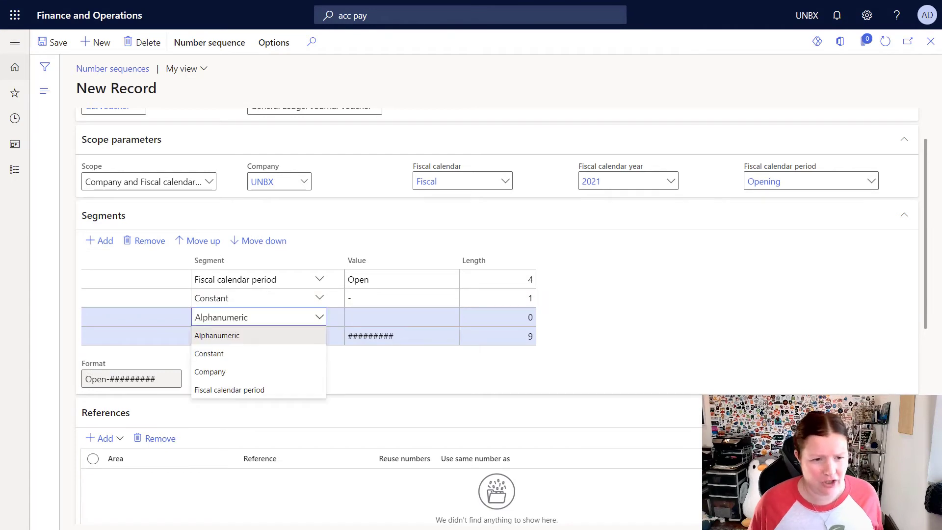
{"action": "left_click", "coordinate": [209, 354]}
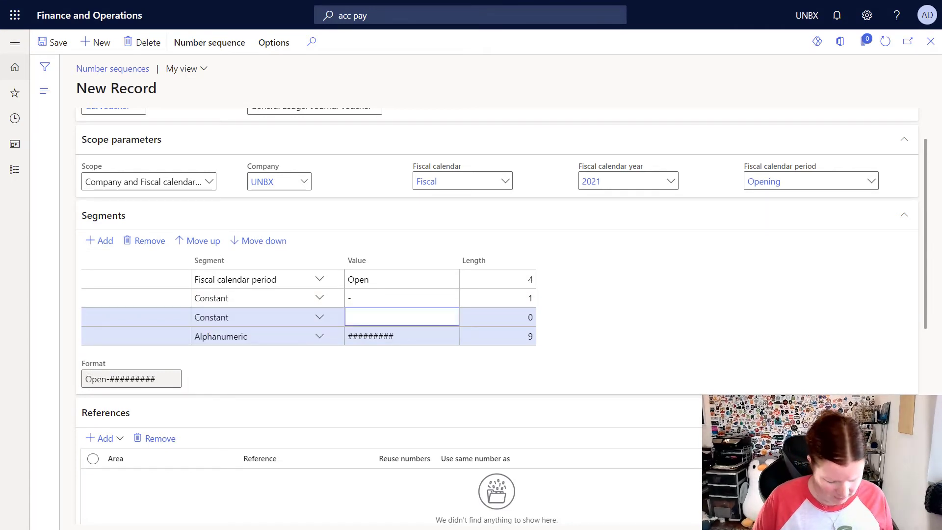
{"action": "type", "text": "V"}
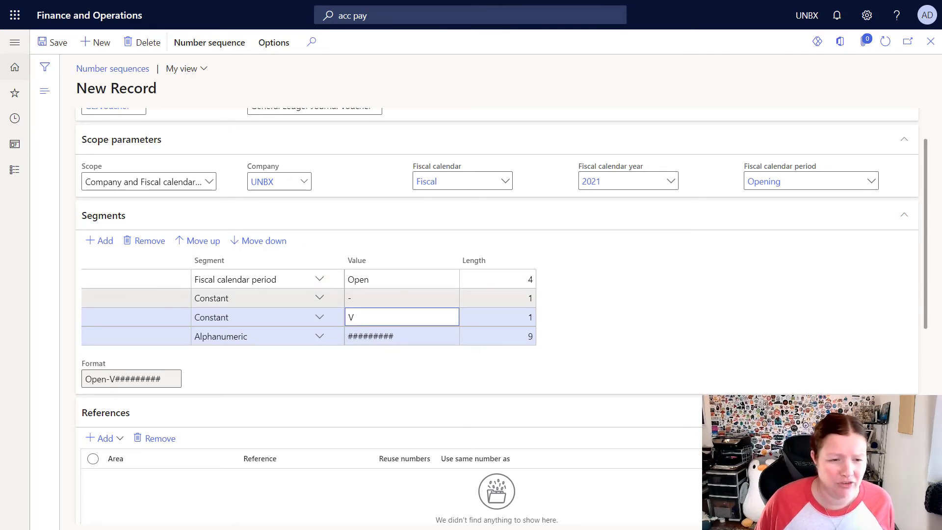
{"action": "type", "text": "V"}
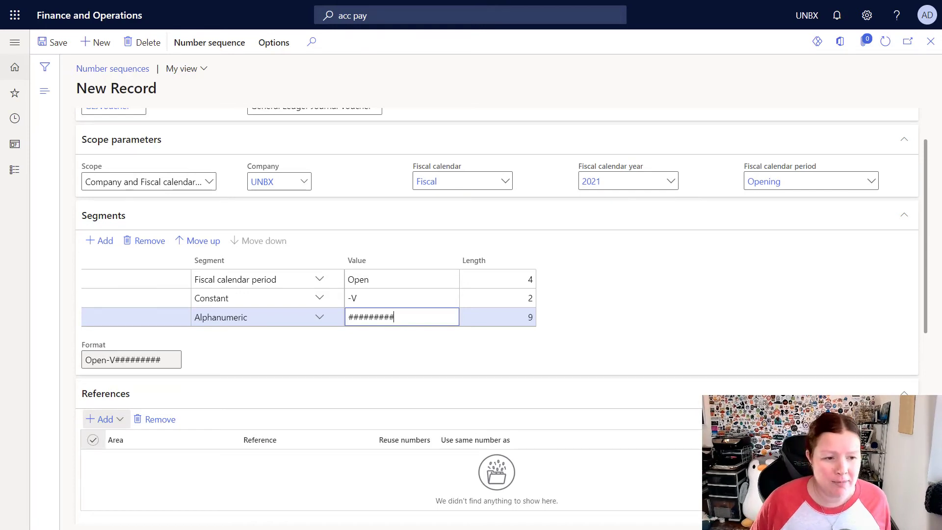
Step: Turn Continuous to Yes and confirm automatic cleanup Yes with interval 24.00
{"action": "scroll", "scroll_direction": "down", "scroll_amount": 3}
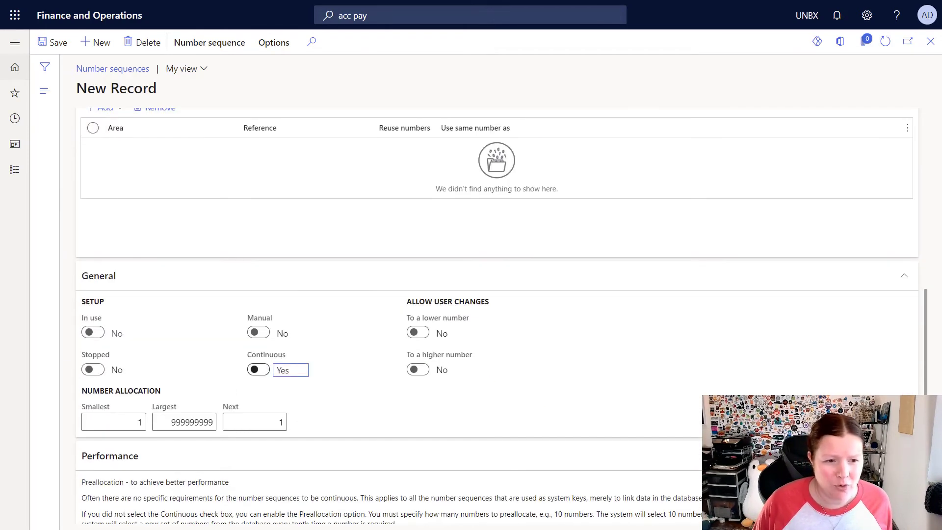
{"action": "left_click", "coordinate": [258, 370]}
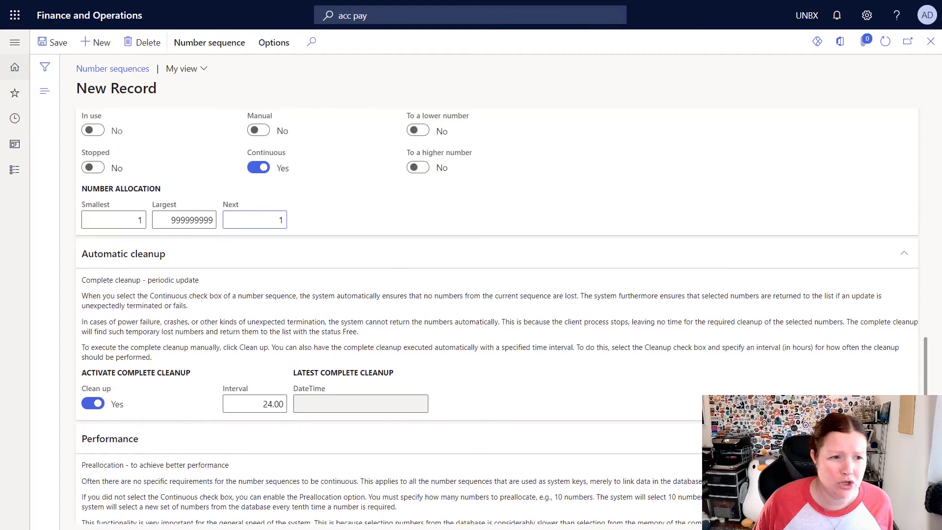
{"action": "scroll", "scroll_direction": "down", "scroll_amount": 3}
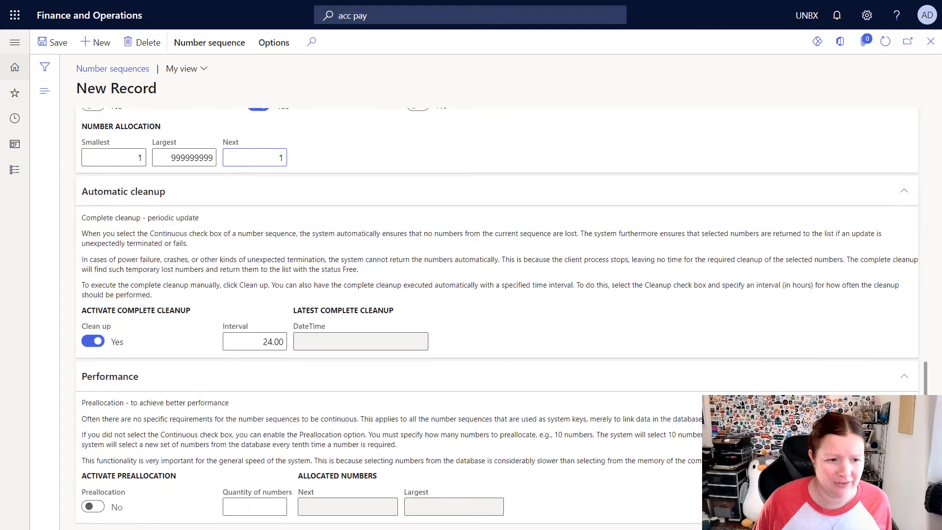
{"action": "left_click", "coordinate": [255, 157]}
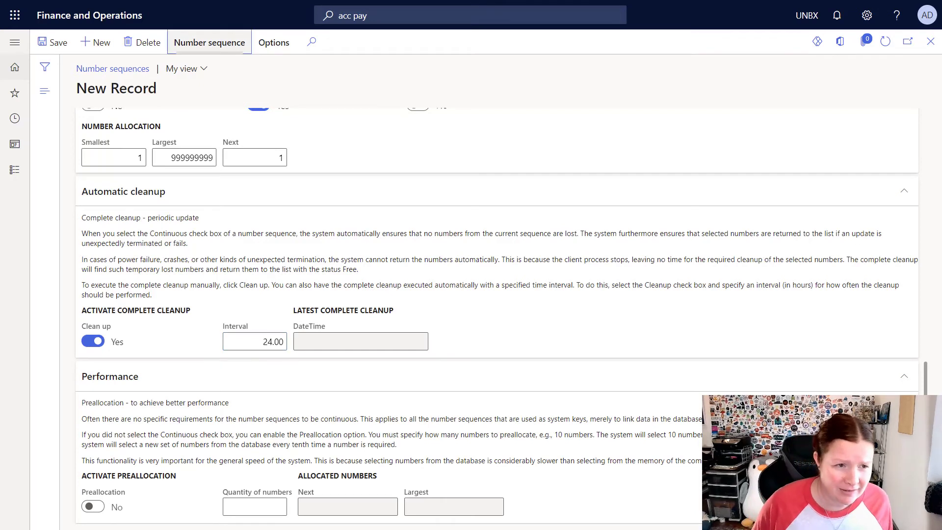
{"action": "left_click", "coordinate": [209, 42]}
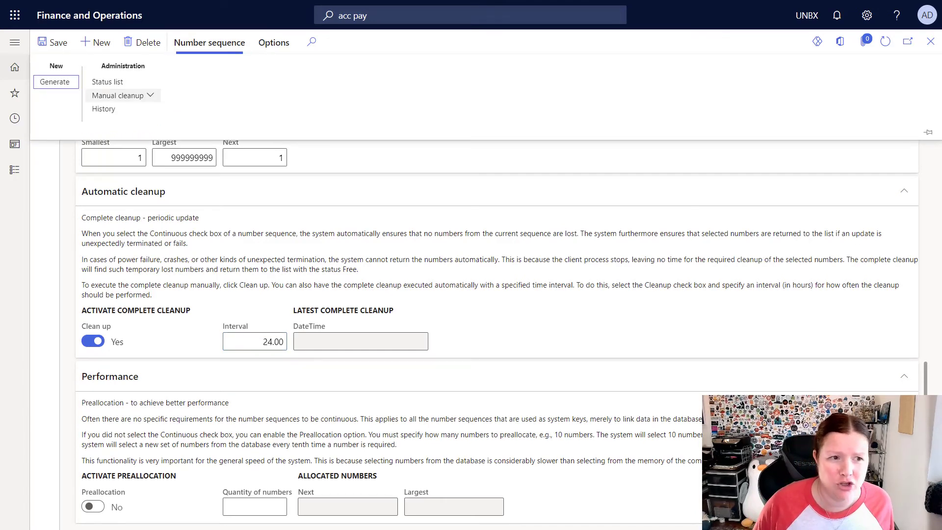